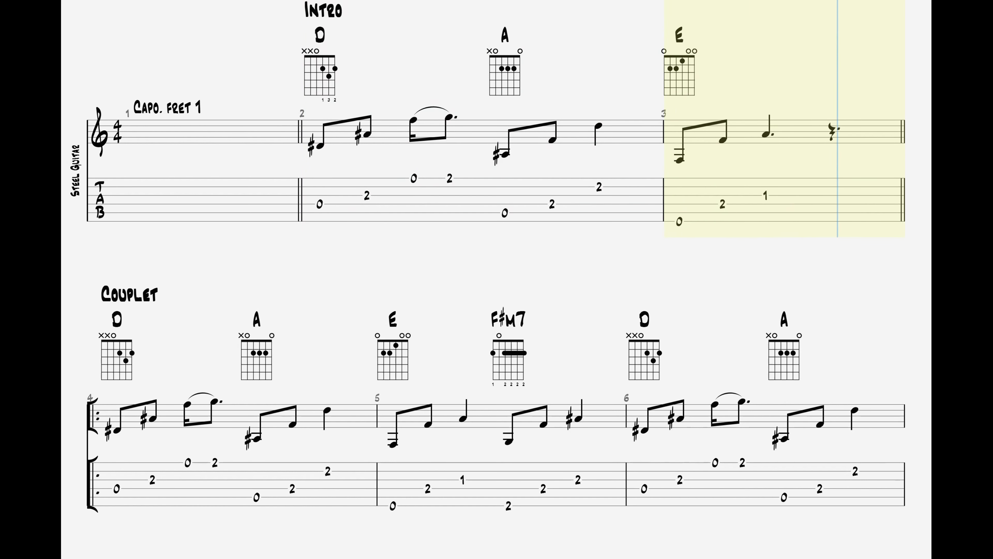
# Follow playback from the Intro into the Couplet, scrolling the score down to bar 10
pyautogui.scroll(-3)
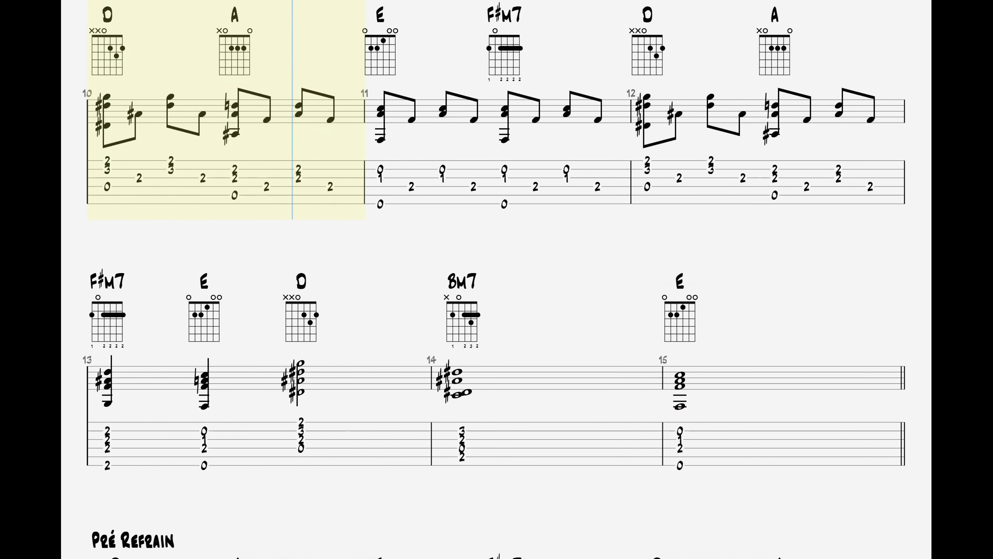
# Follow playback through Couplet bars 11–15 into the Pré Refrain at bar 18
pyautogui.click(443, 114)
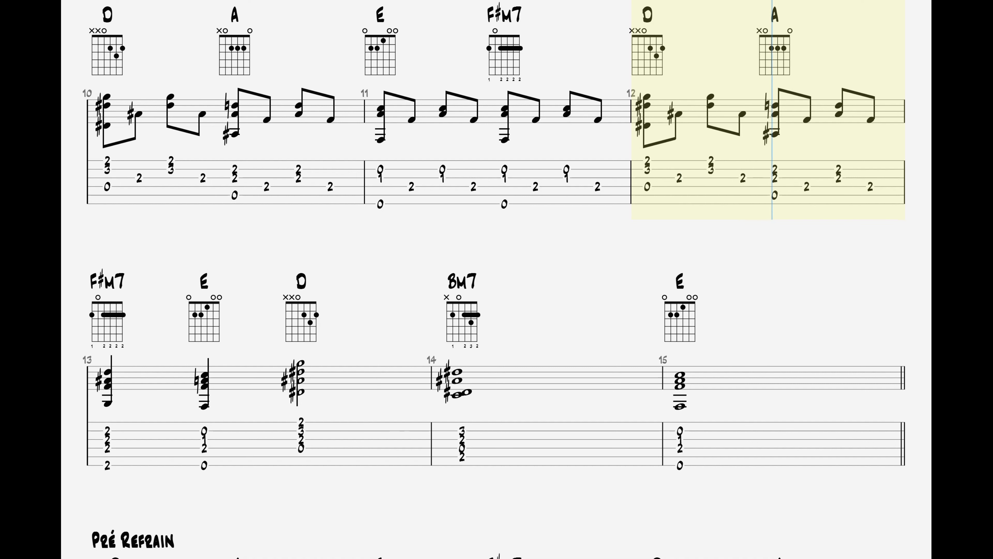
pyautogui.scroll(-3)
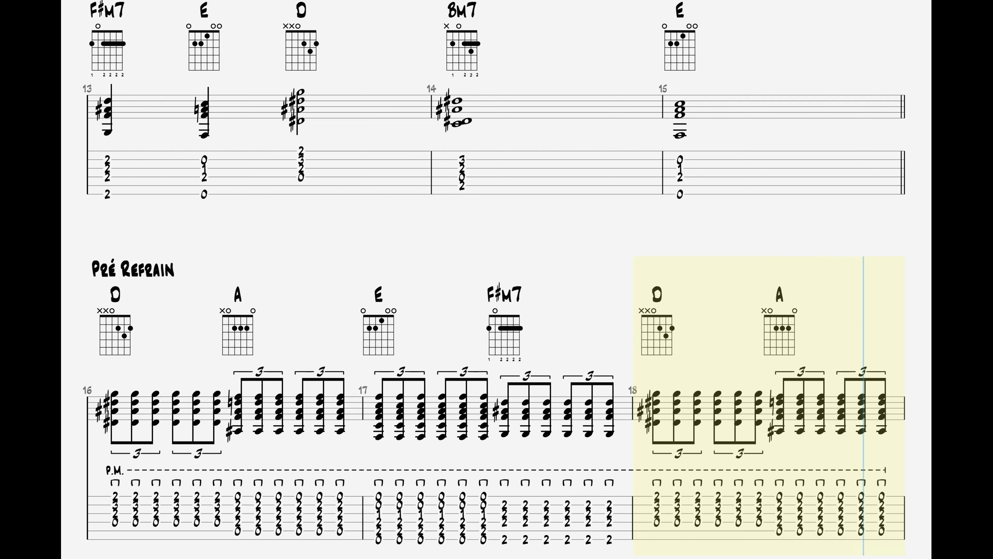
# Follow playback through the Refrain onto page 3, reaching the second Pré Refrain at bar 30
pyautogui.scroll(-3)
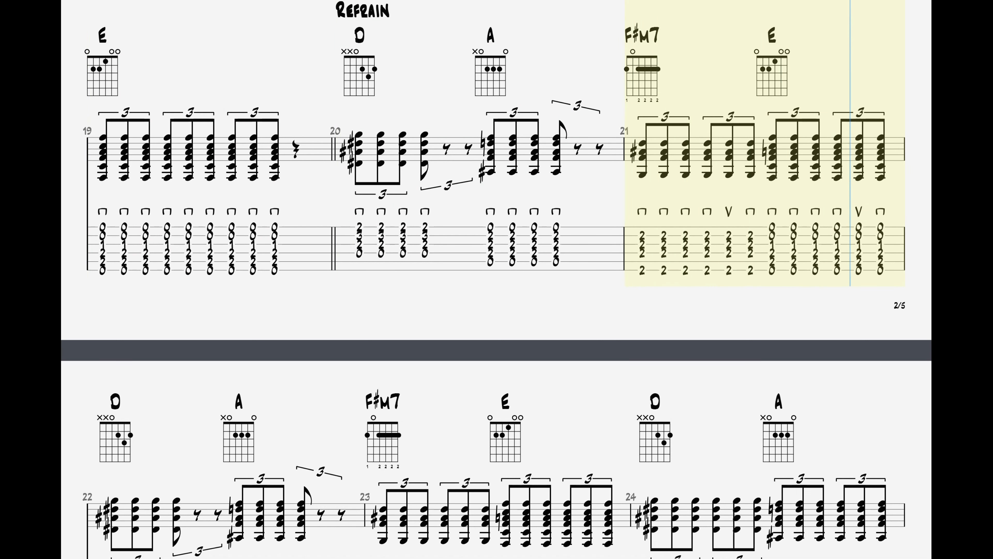
pyautogui.scroll(-3)
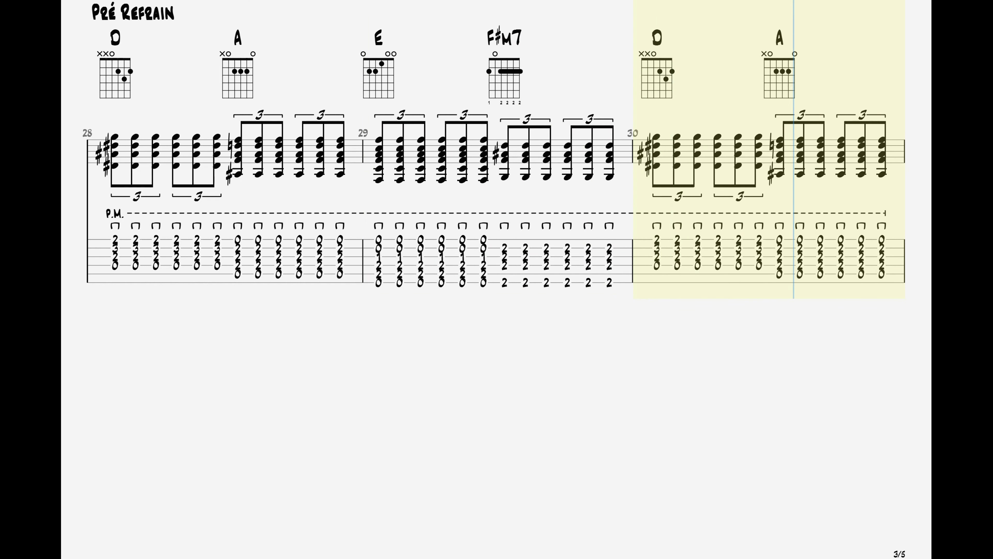
# Follow playback through bars 30–35 to the start of the second Refrain at bar 36
pyautogui.scroll(-3)
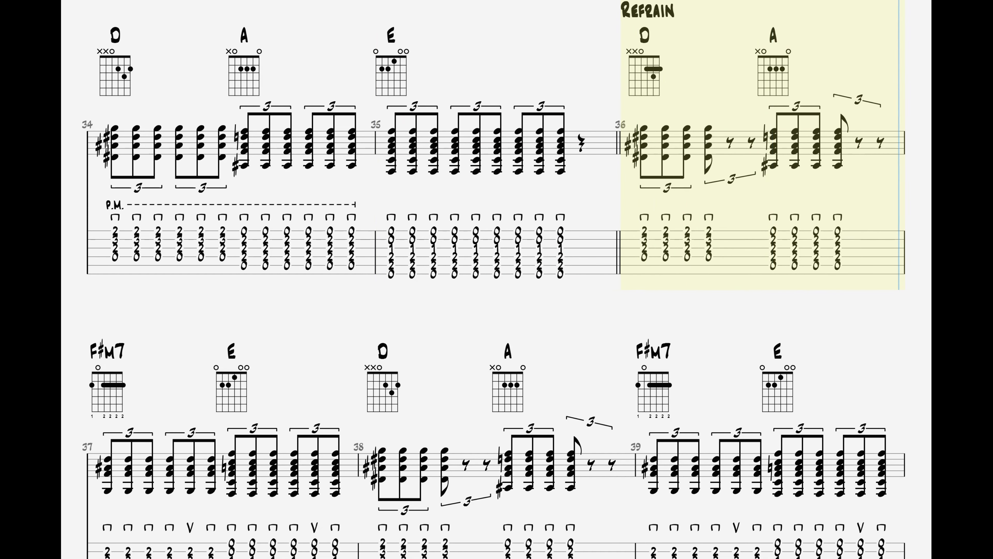
# Follow playback through the second Refrain into the Outro, reaching bar 43 of 46
pyautogui.scroll(-3)
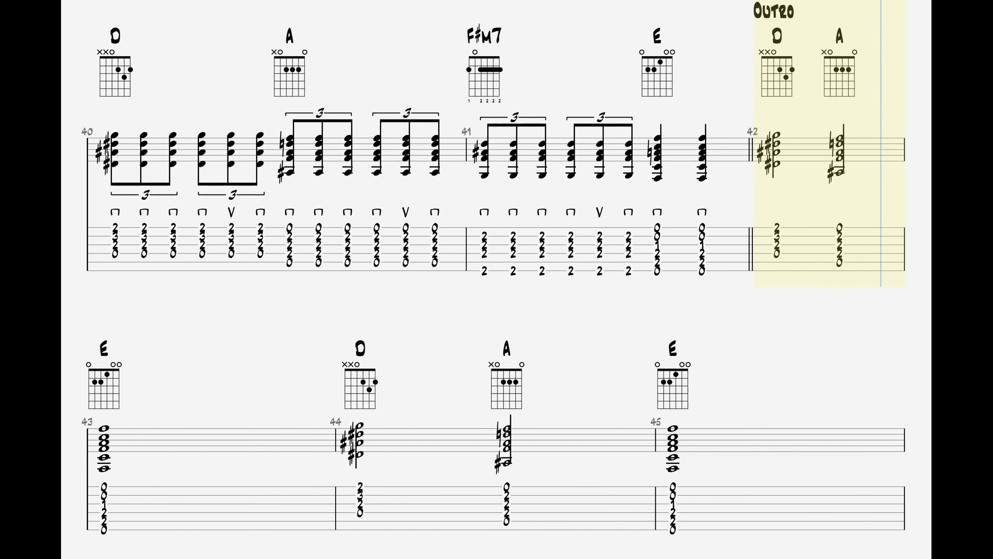
pyautogui.scroll(-3)
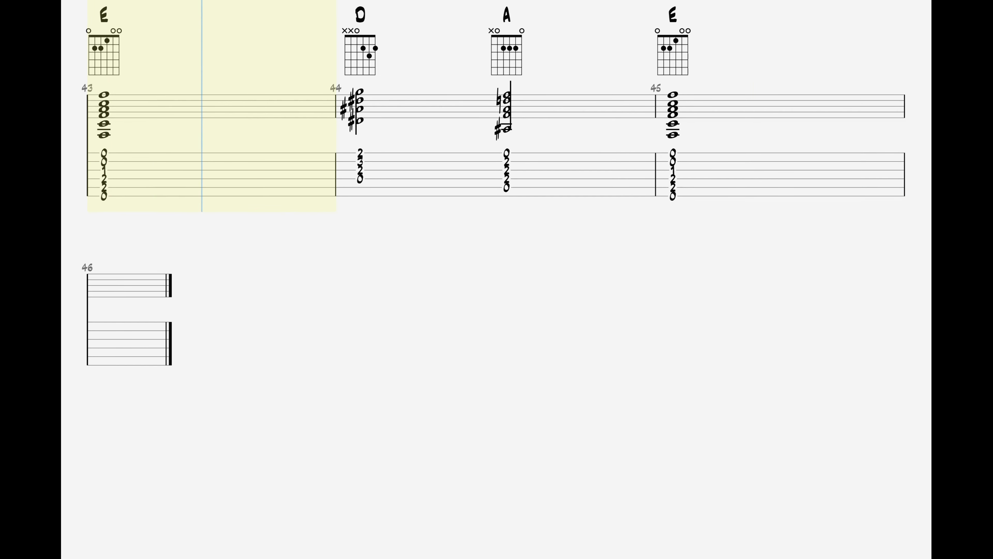